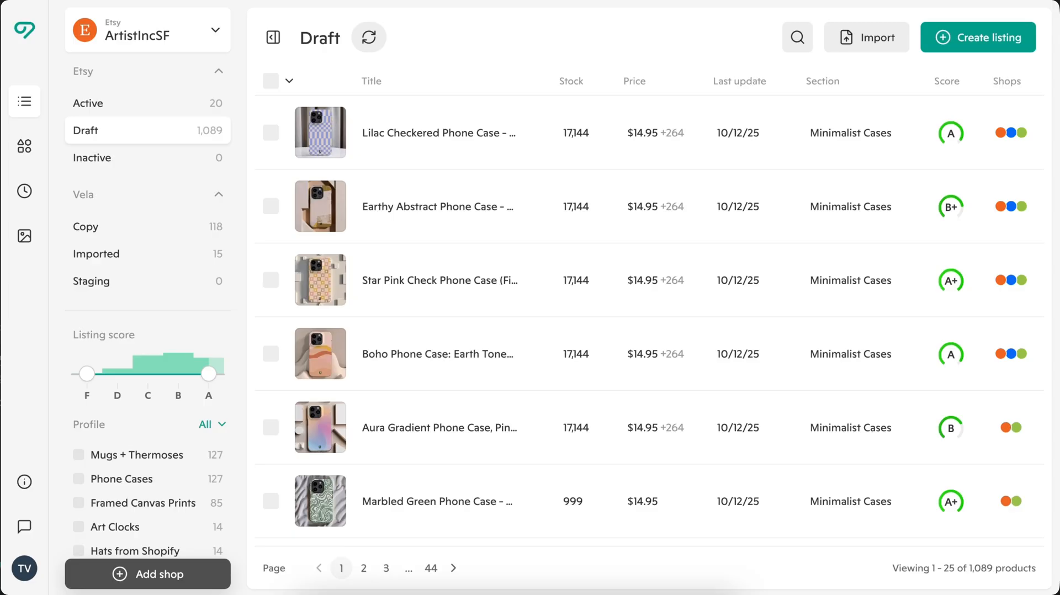
View the connected shops list and the activation options for adding an eBay shop.
click(147, 29)
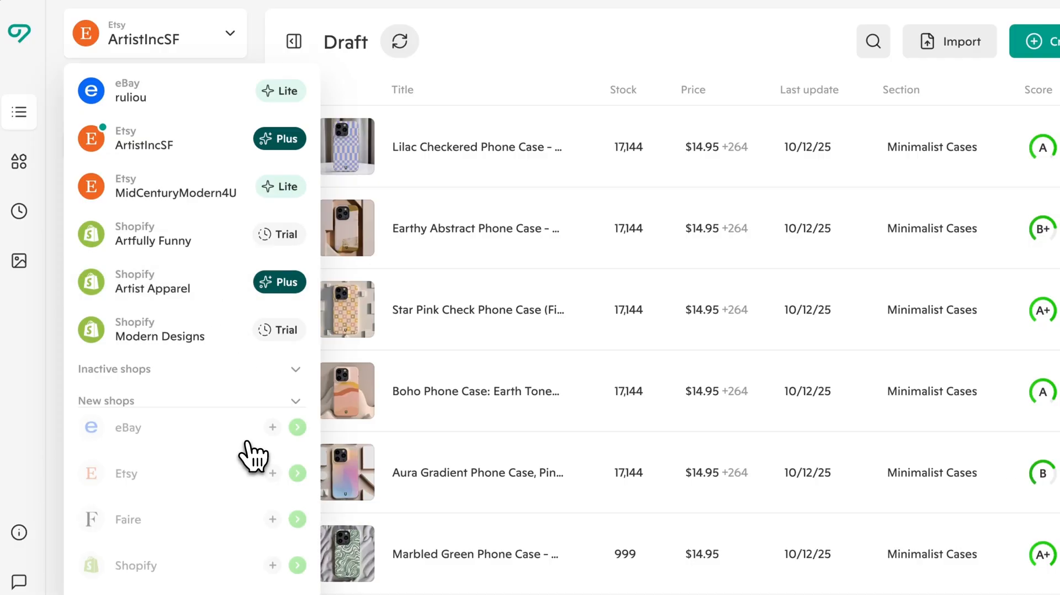
click(296, 426)
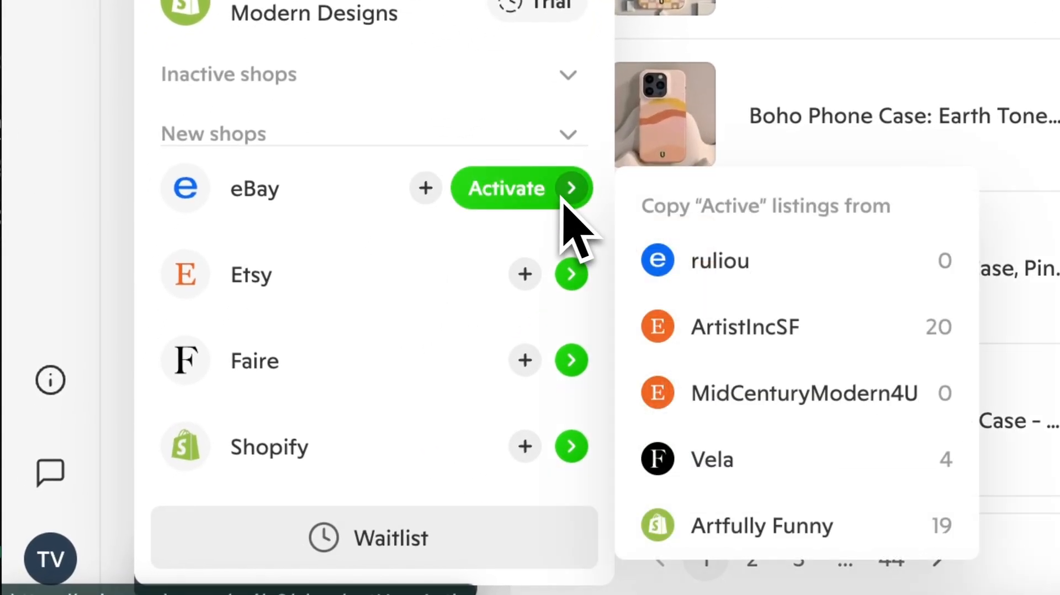
mouse_move(578, 230)
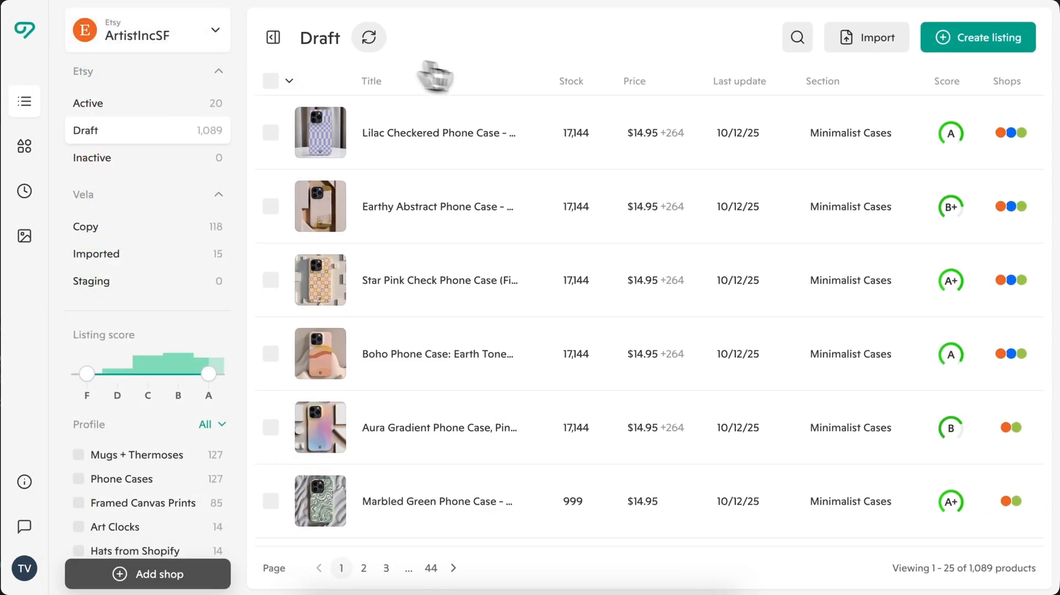
mouse_move(499, 82)
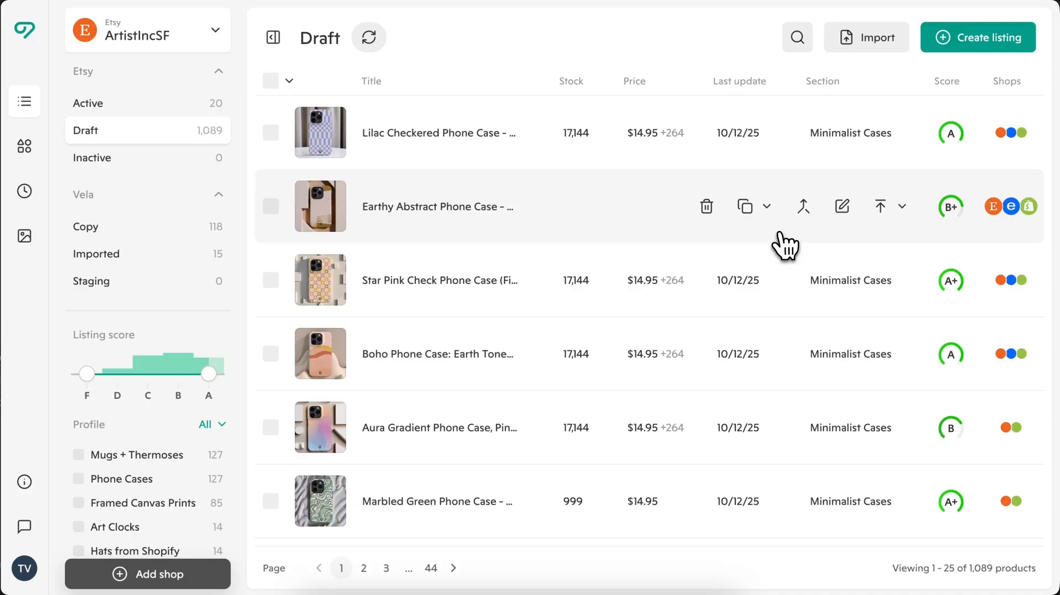
mouse_move(745, 207)
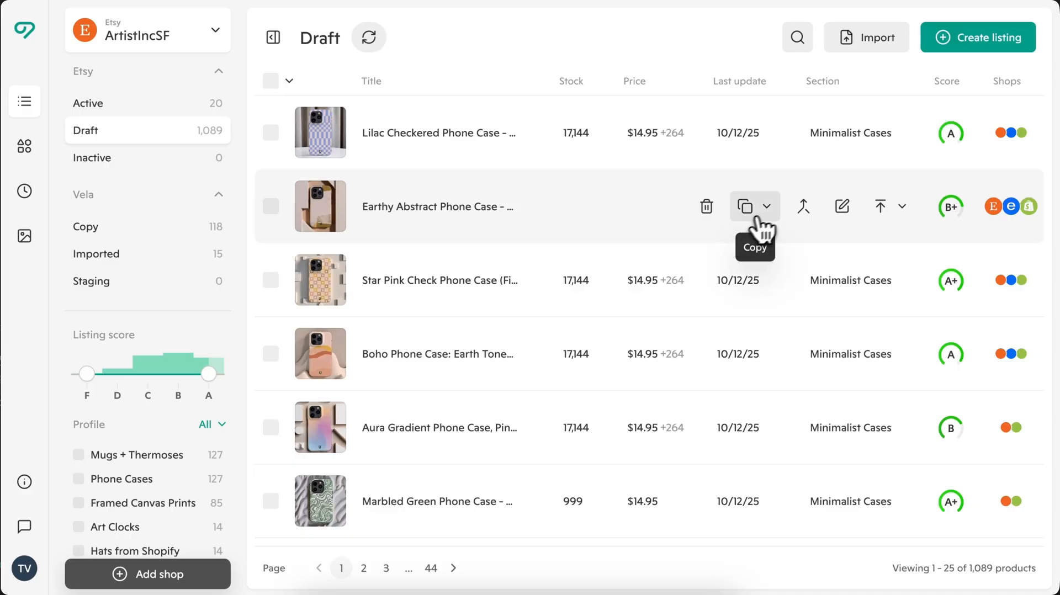
Try the Copy action on the Earthy Abstract Phone Case row and dismiss the Merge Listings dialog.
click(769, 206)
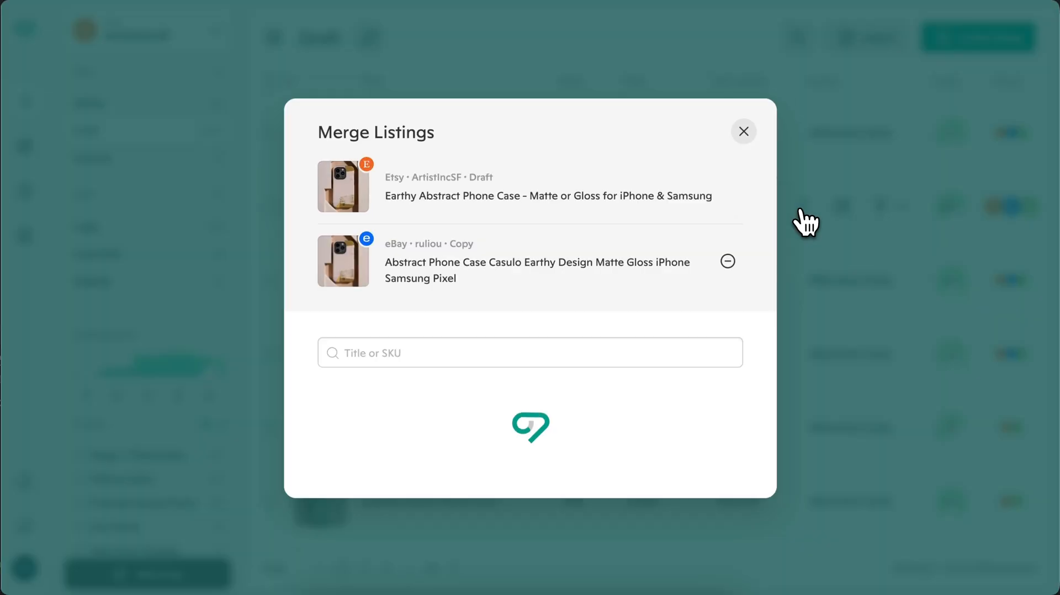
click(743, 132)
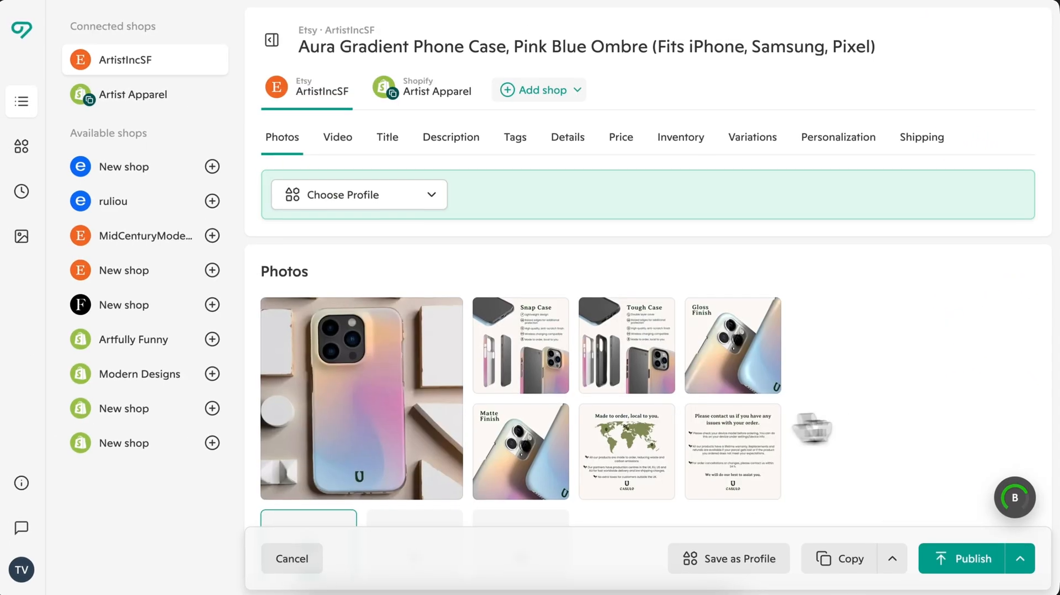
Review the listing score breakdown and optimize the listing up to an A+ score.
scroll(down, 3)
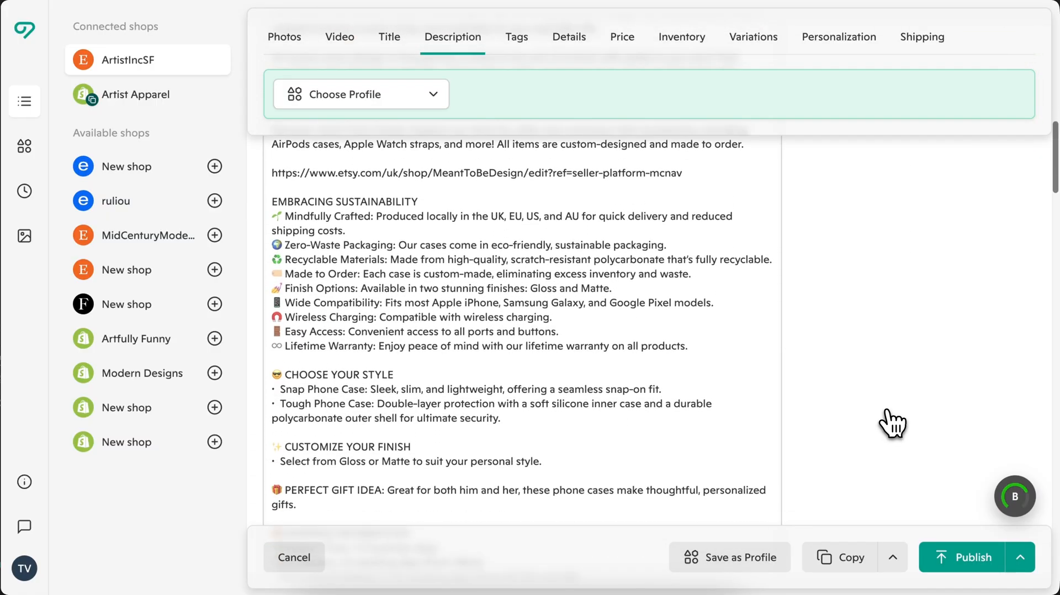
scroll(down, 3)
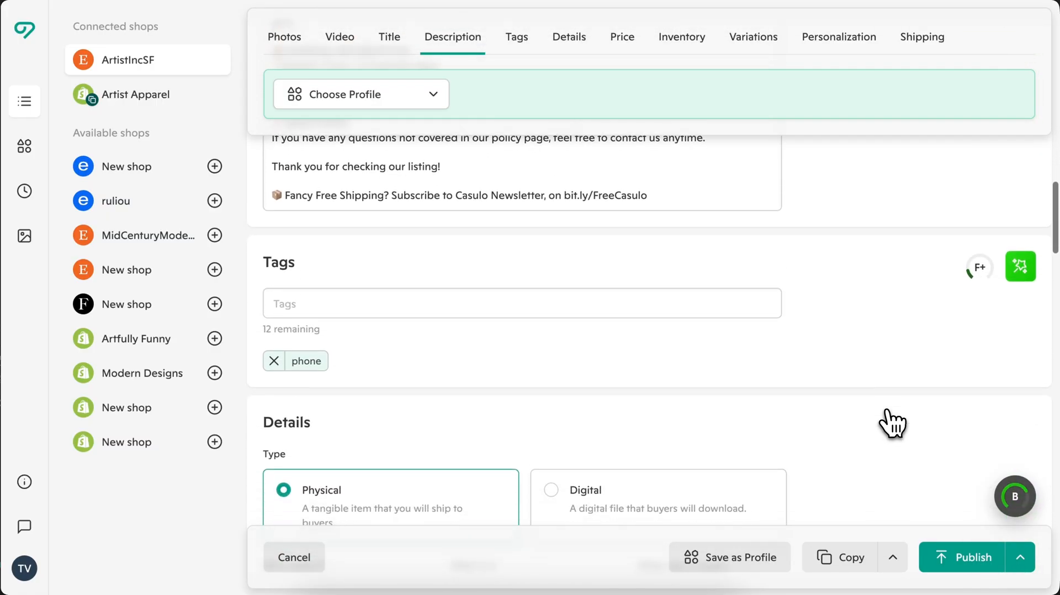
click(1014, 496)
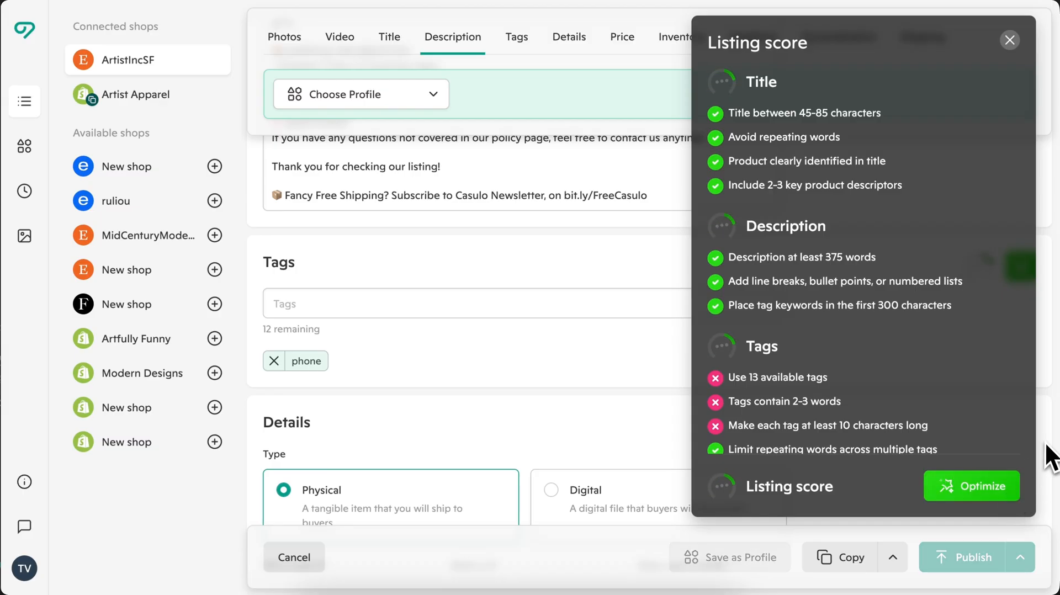
click(972, 486)
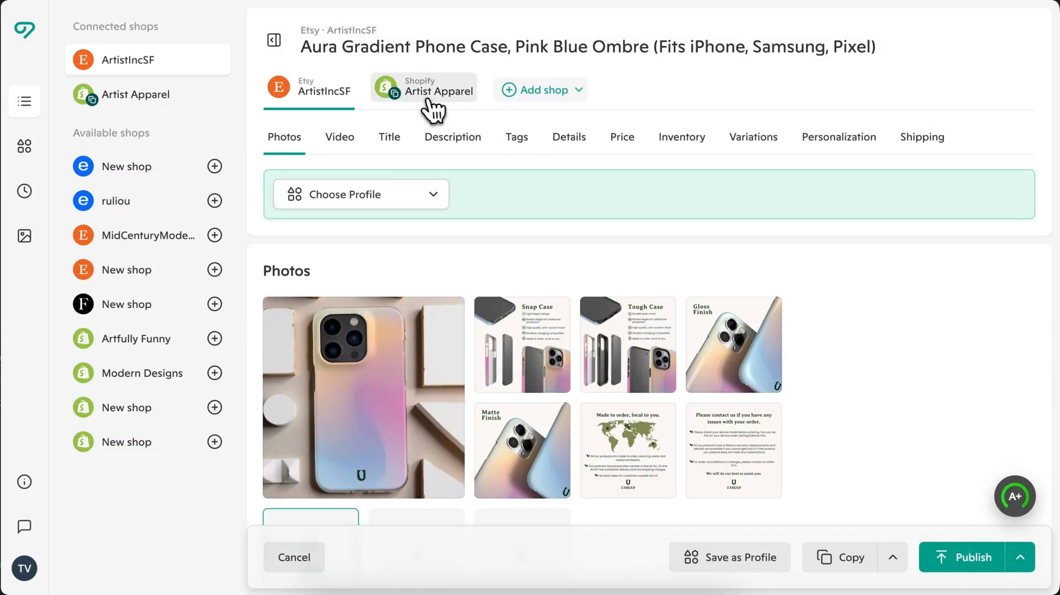
Switch to the Shopify Artist Apparel version and confirm the publishing status for both shops.
click(424, 88)
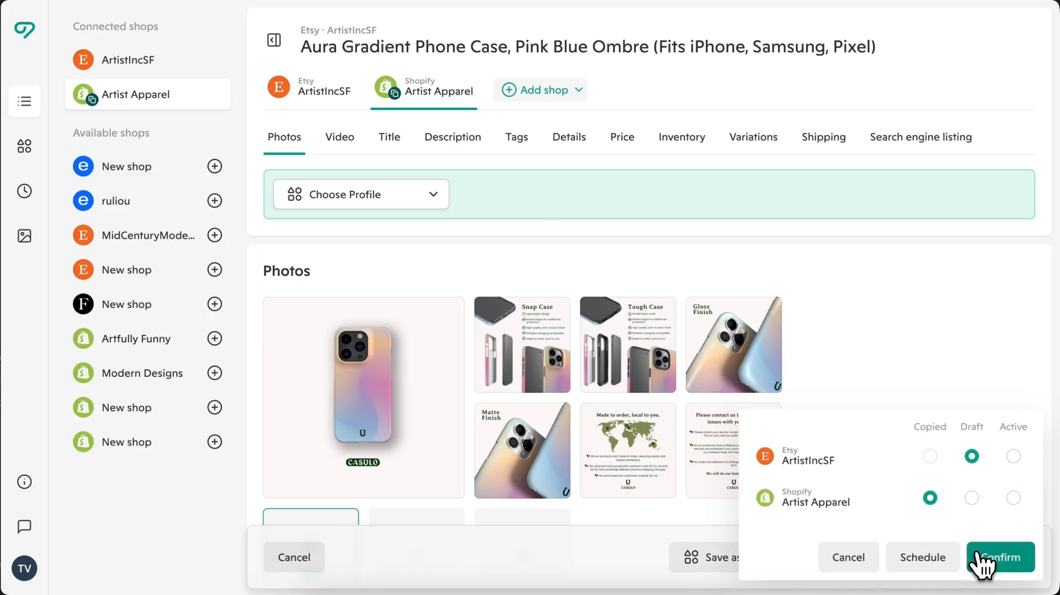
mouse_move(921, 557)
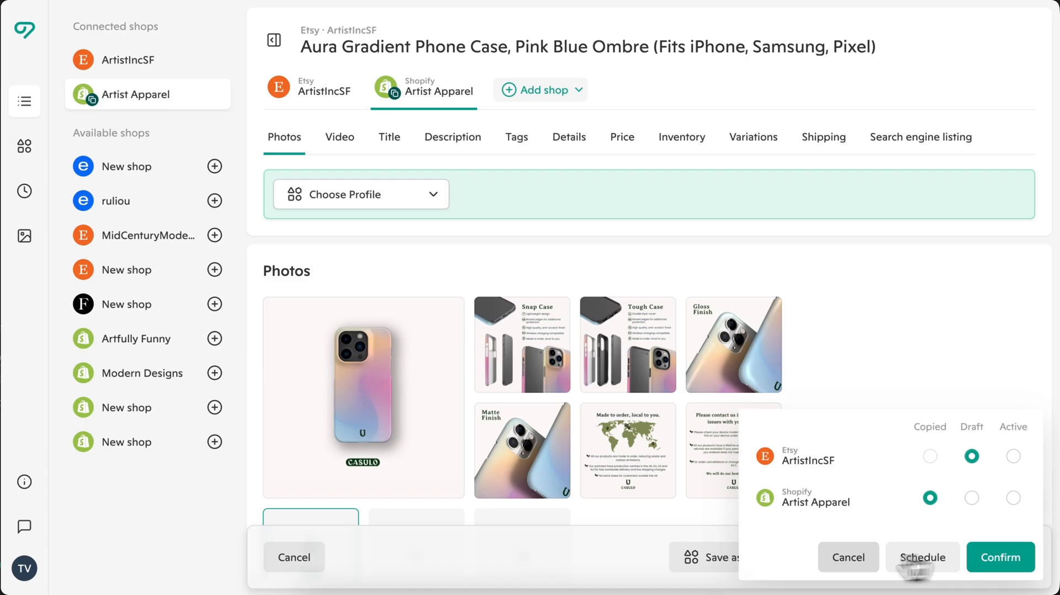
click(1001, 557)
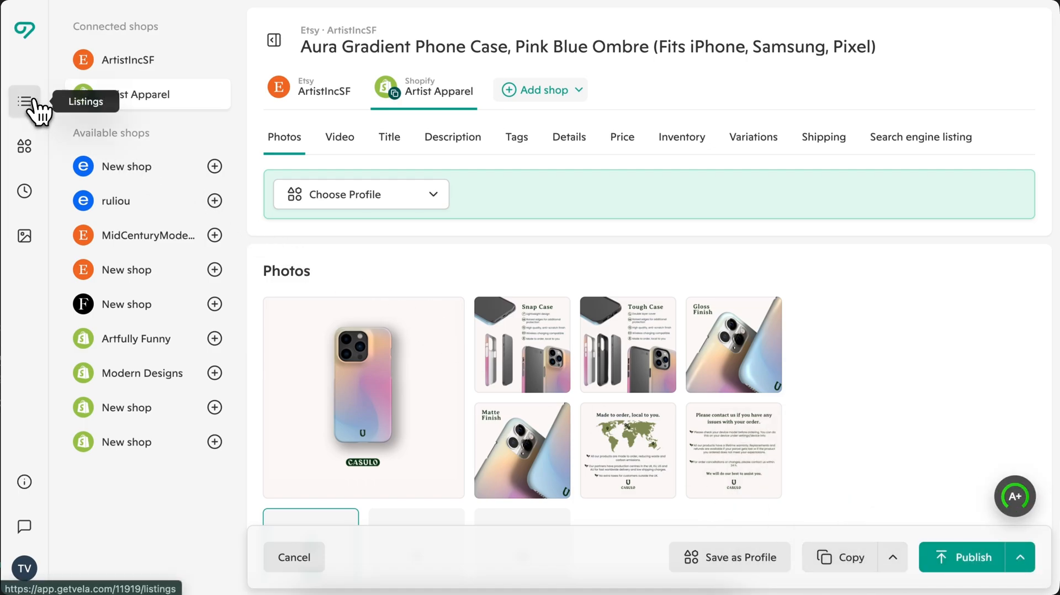
click(24, 102)
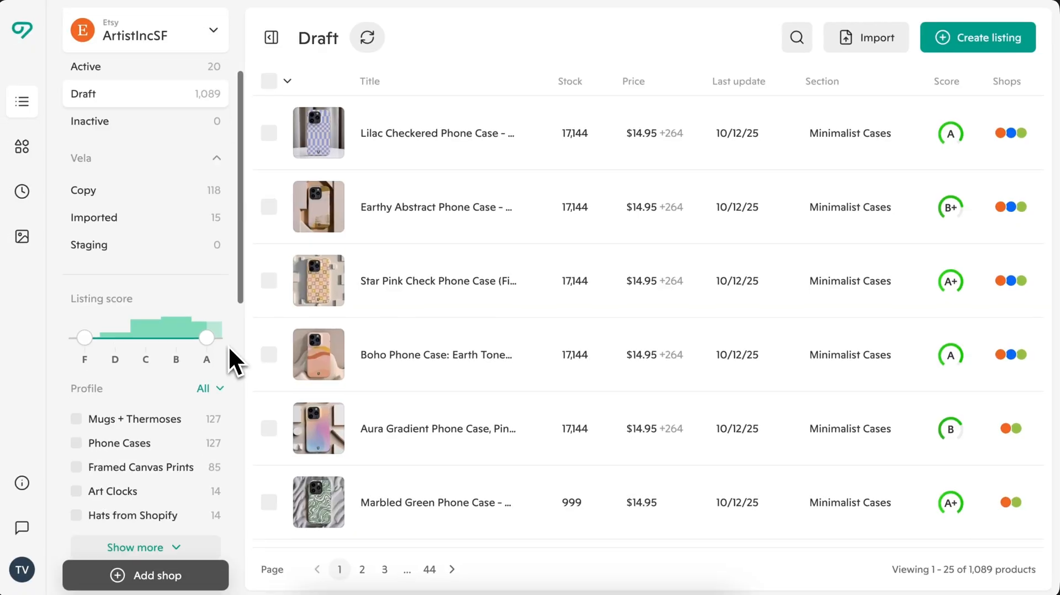
scroll(down, 3)
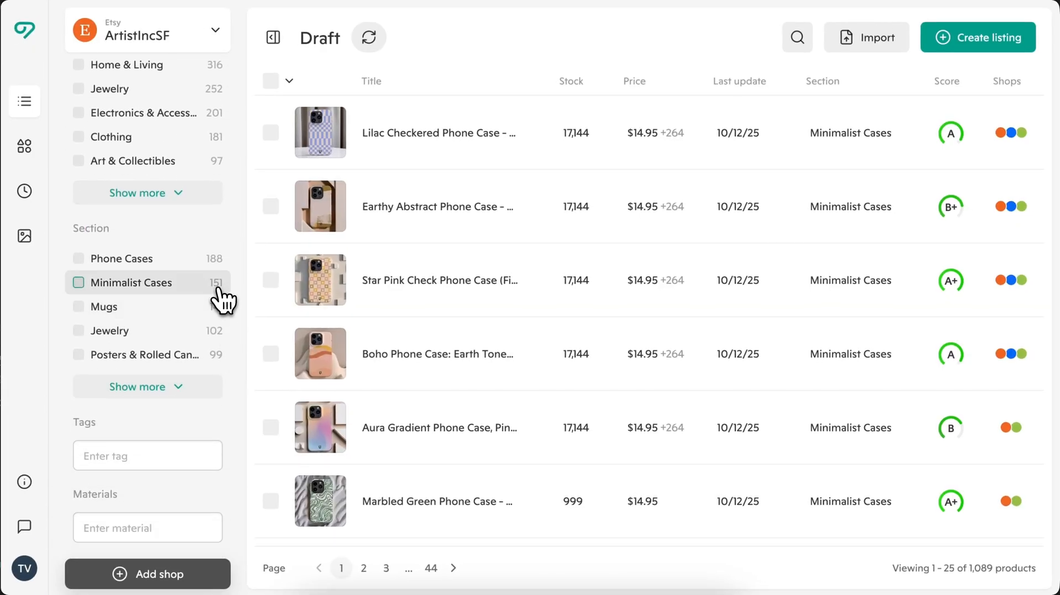
click(289, 81)
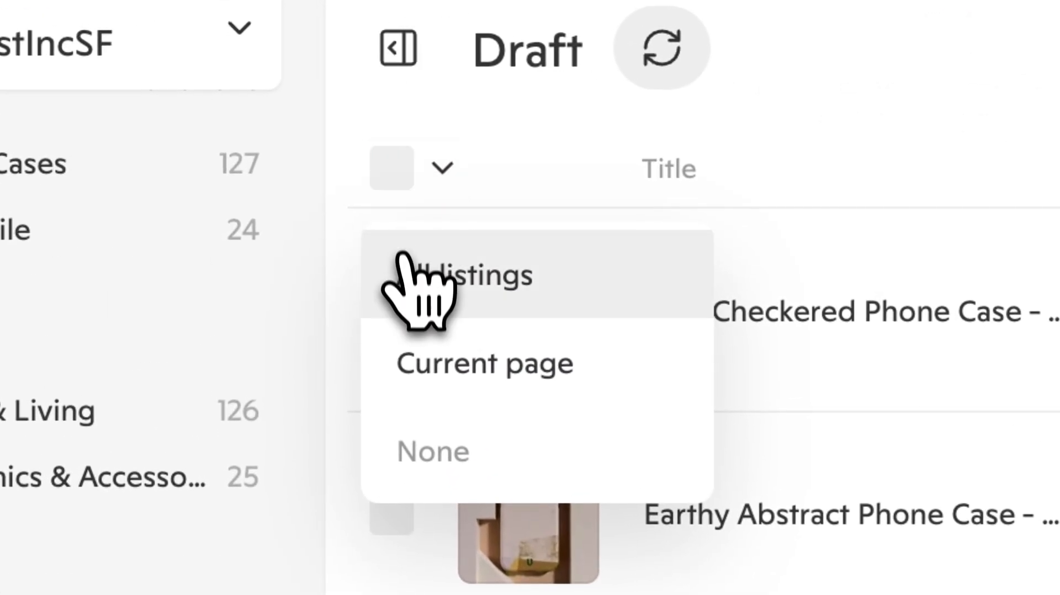
click(474, 274)
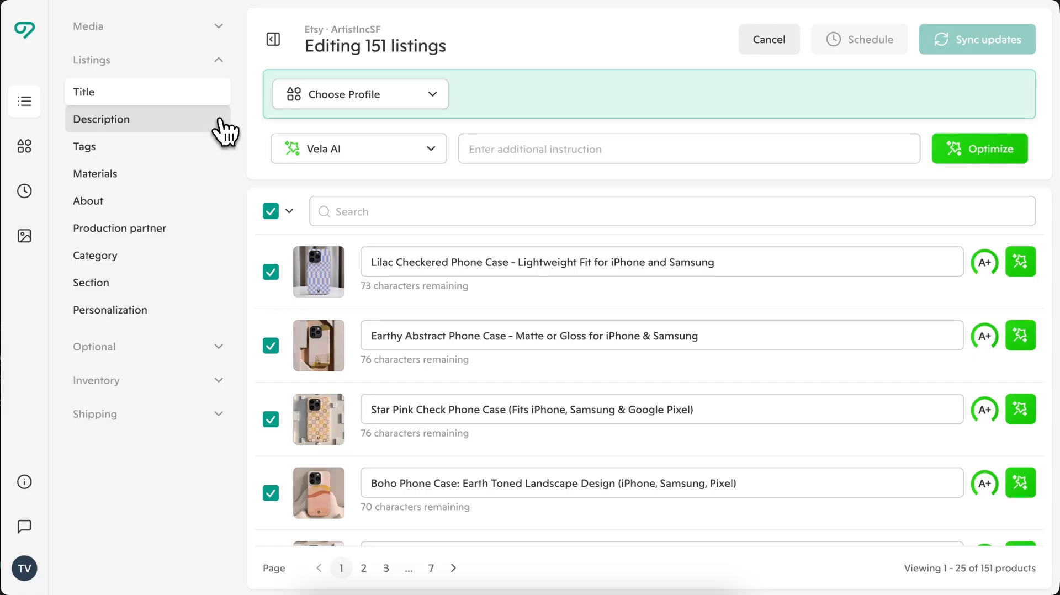
click(84, 147)
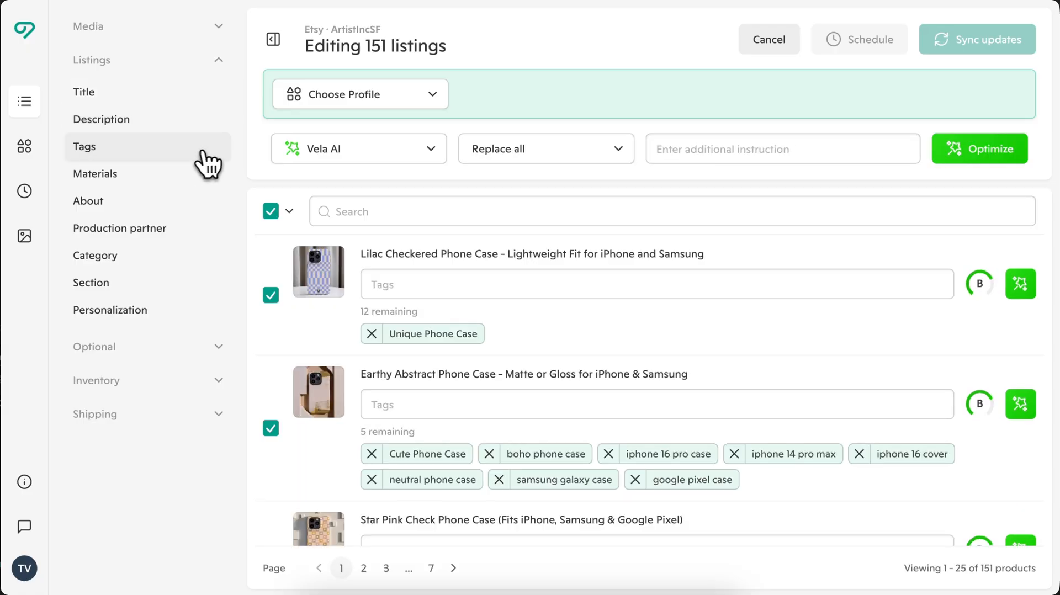
click(24, 101)
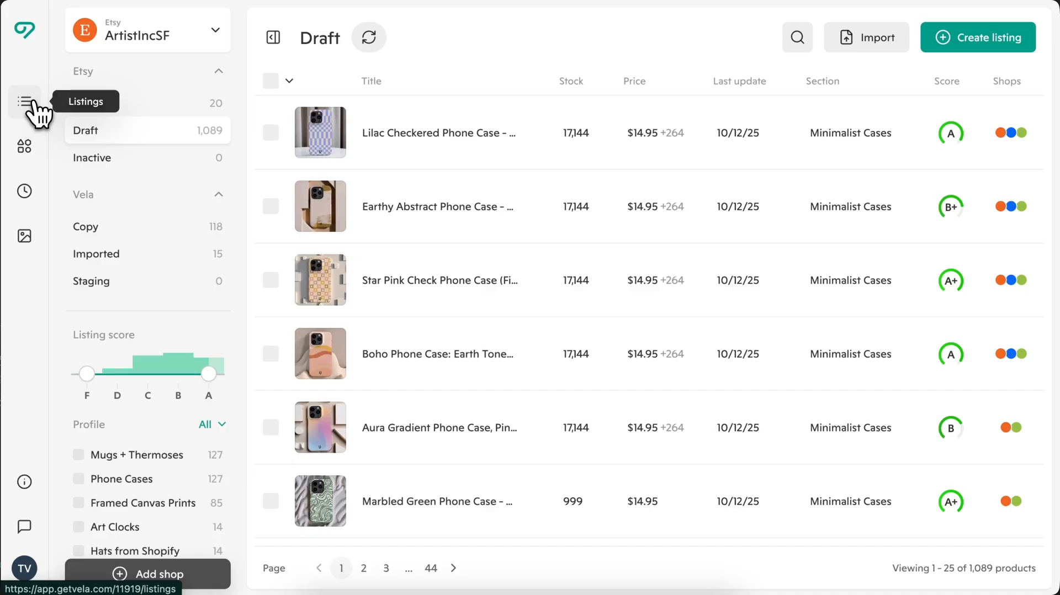
Visit the shared profiles, the scheduled listings calendar, and the ArtistIncSF photo library.
click(24, 145)
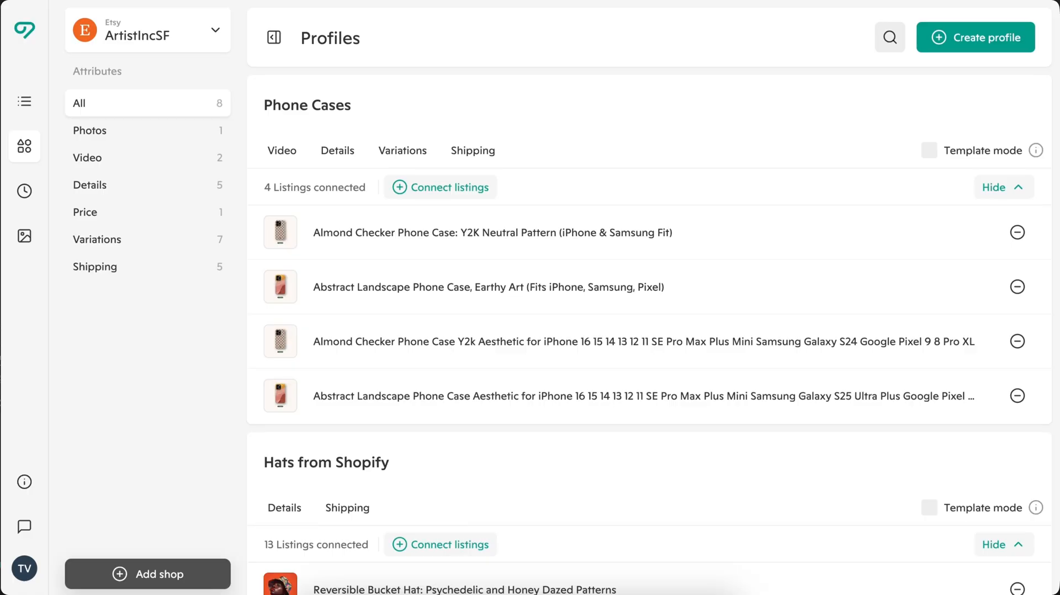
click(24, 191)
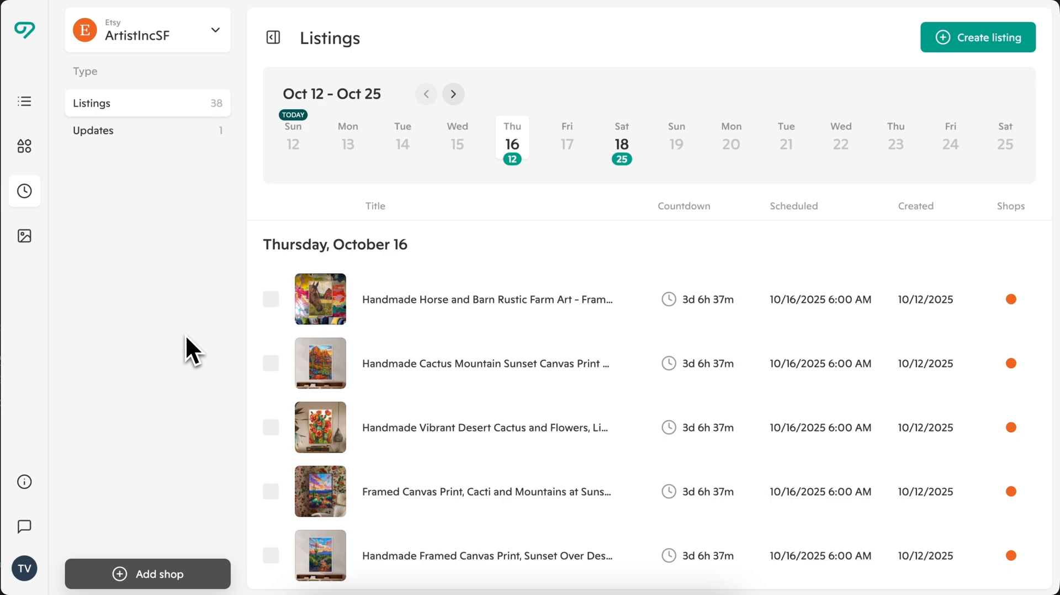
click(24, 237)
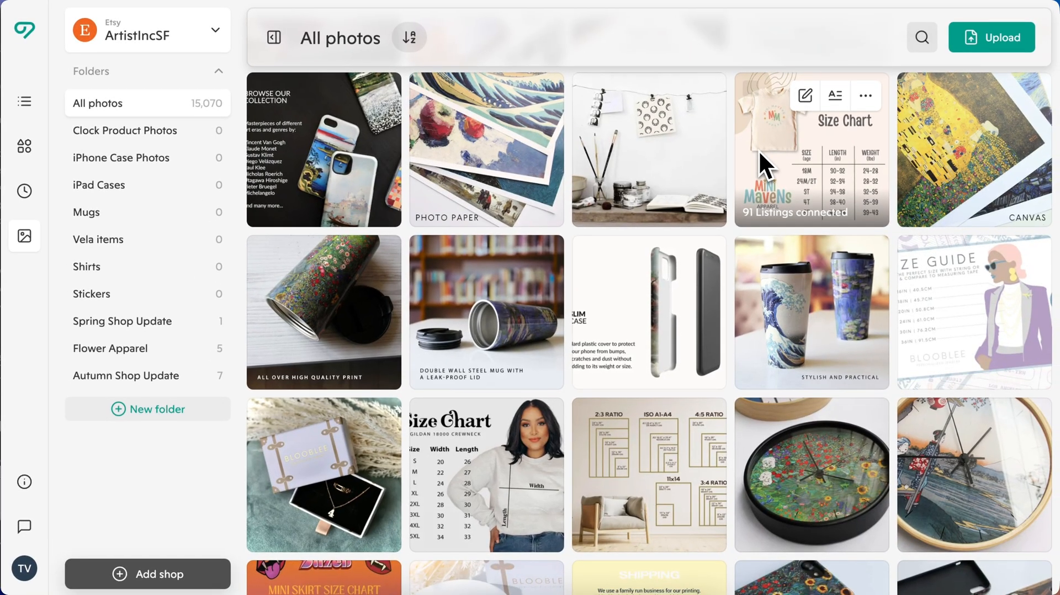
Search the photo library for 'phone' and bring the wavy phone case photo into the editor.
click(865, 95)
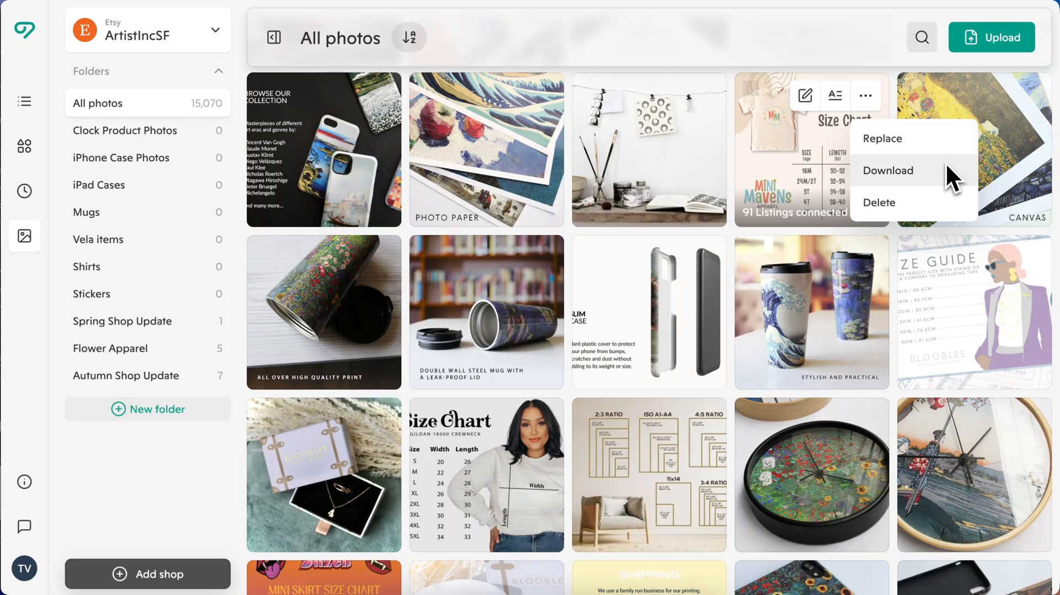
mouse_move(960, 220)
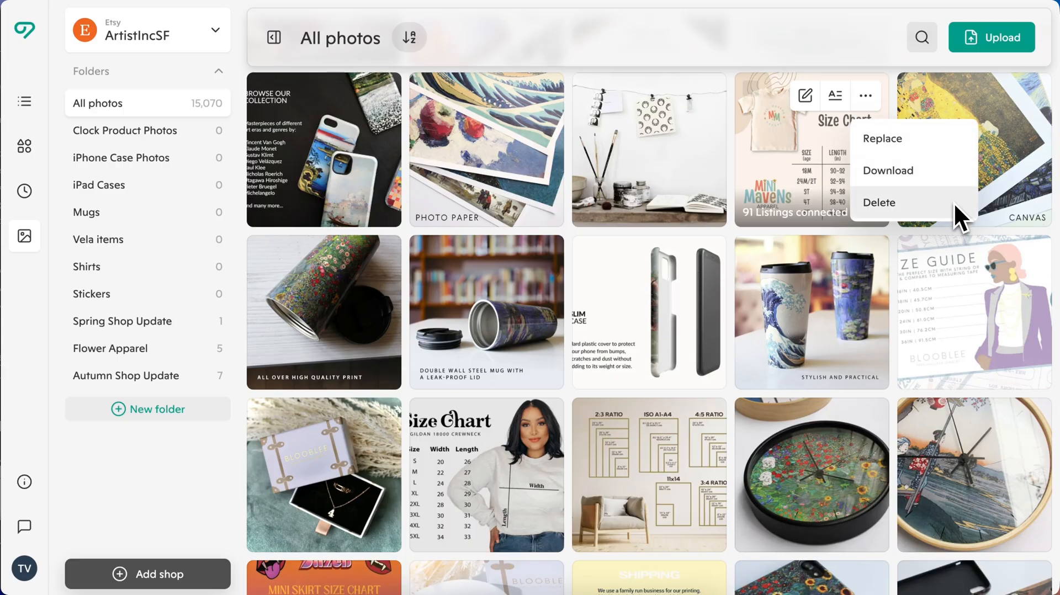
text(phone)
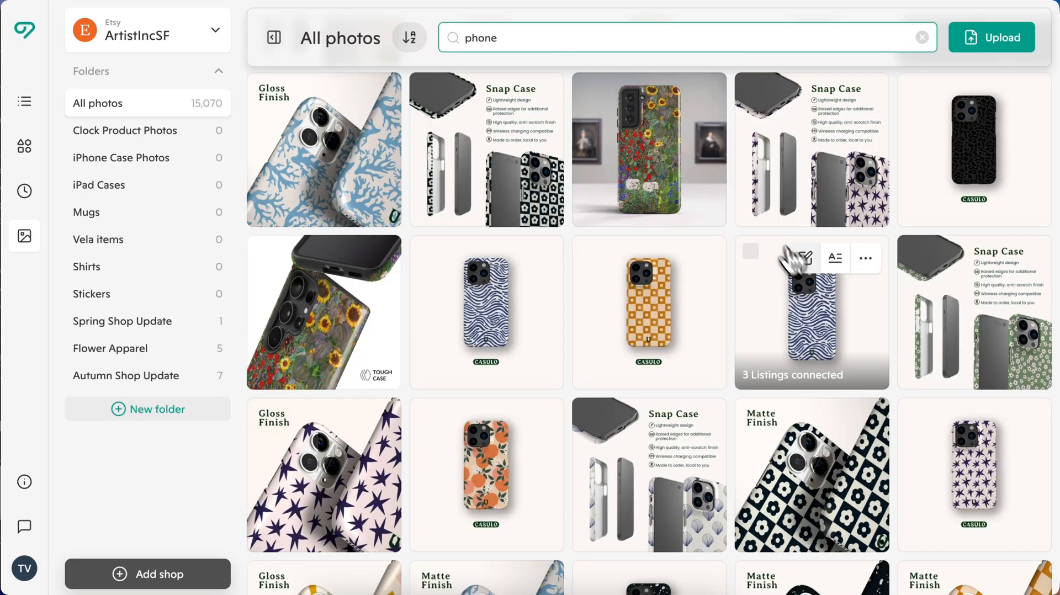
click(806, 257)
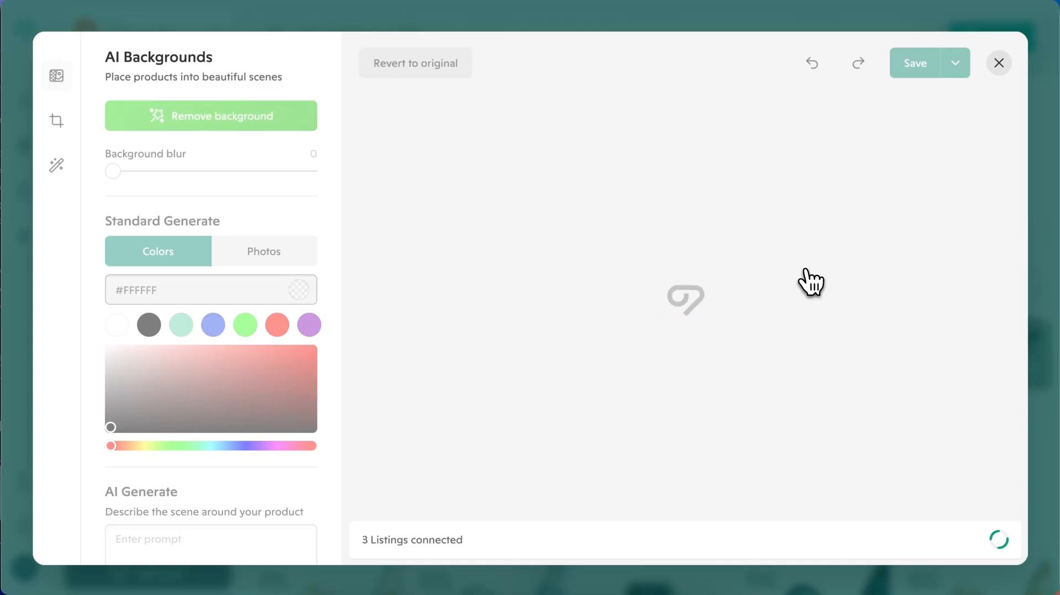
AI Expand & Crop the photo to Instagram Story proportions (1080 × 1920) with generated scenery.
click(56, 121)
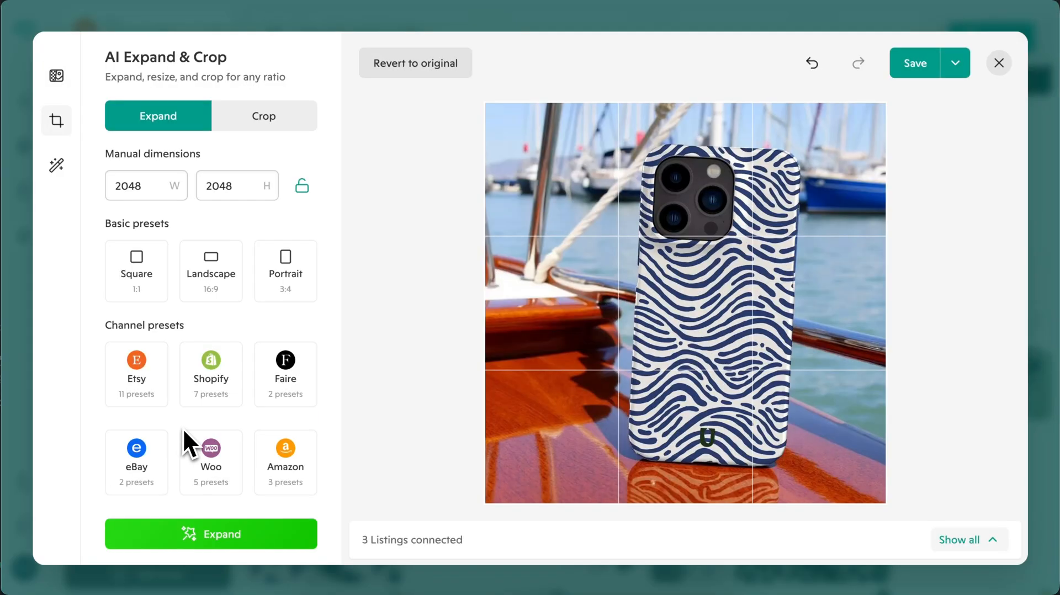
click(143, 414)
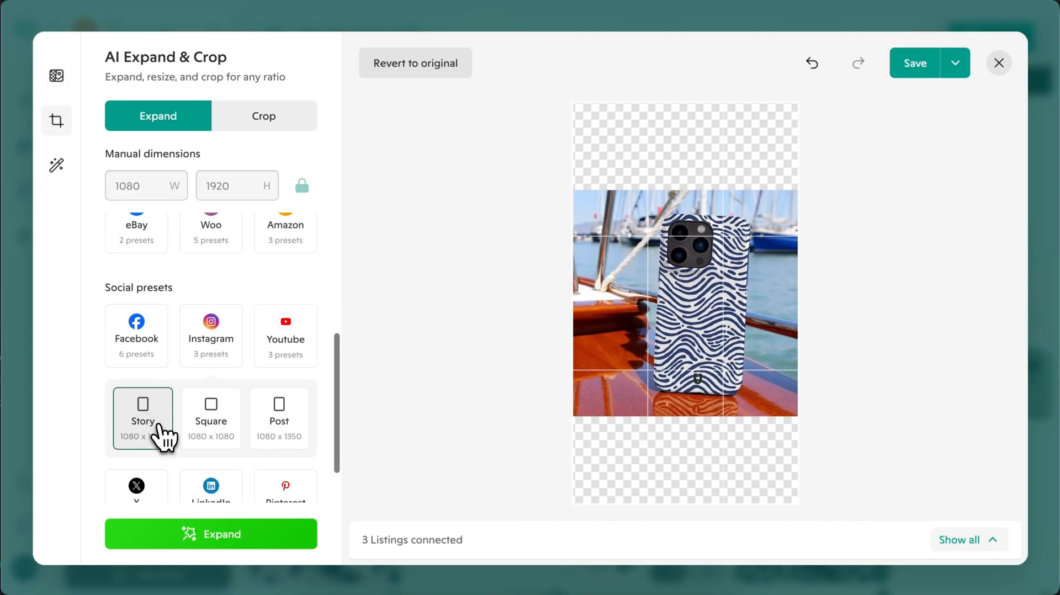
click(143, 418)
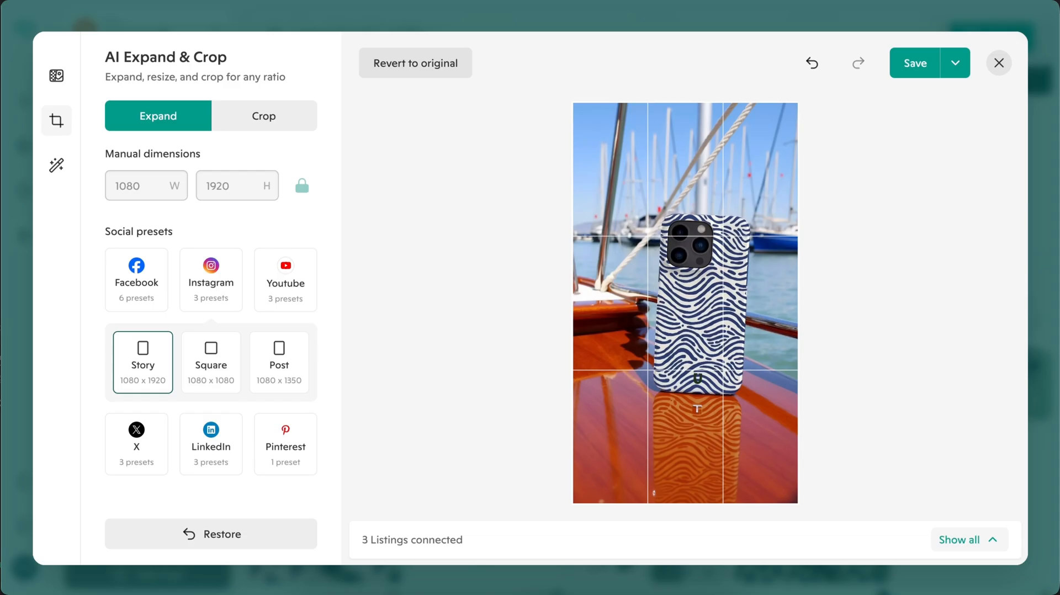
Go to Account settings and show the light and dark appearance theme choices.
click(998, 63)
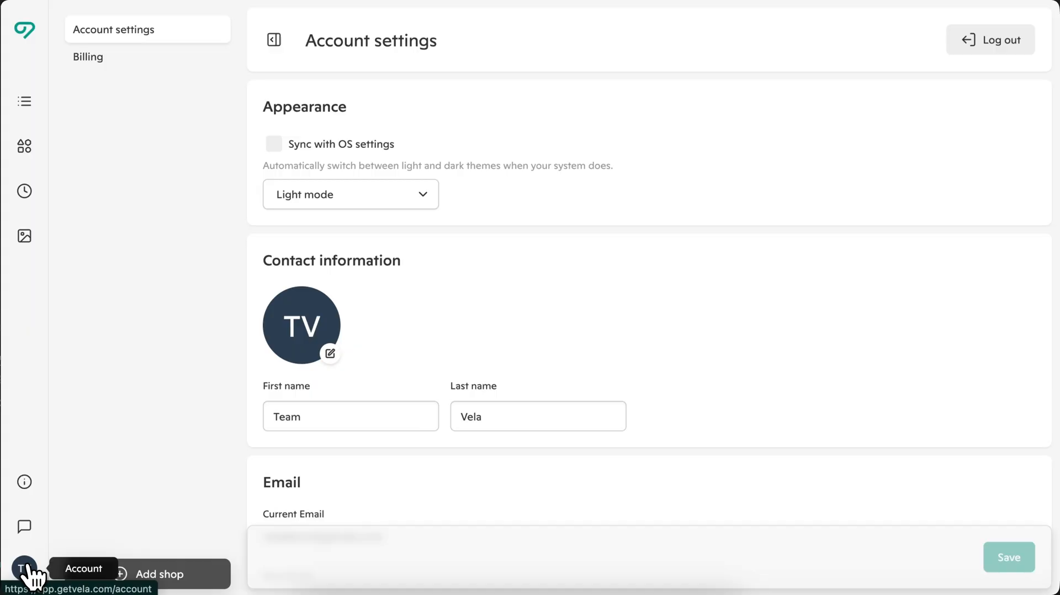
click(349, 194)
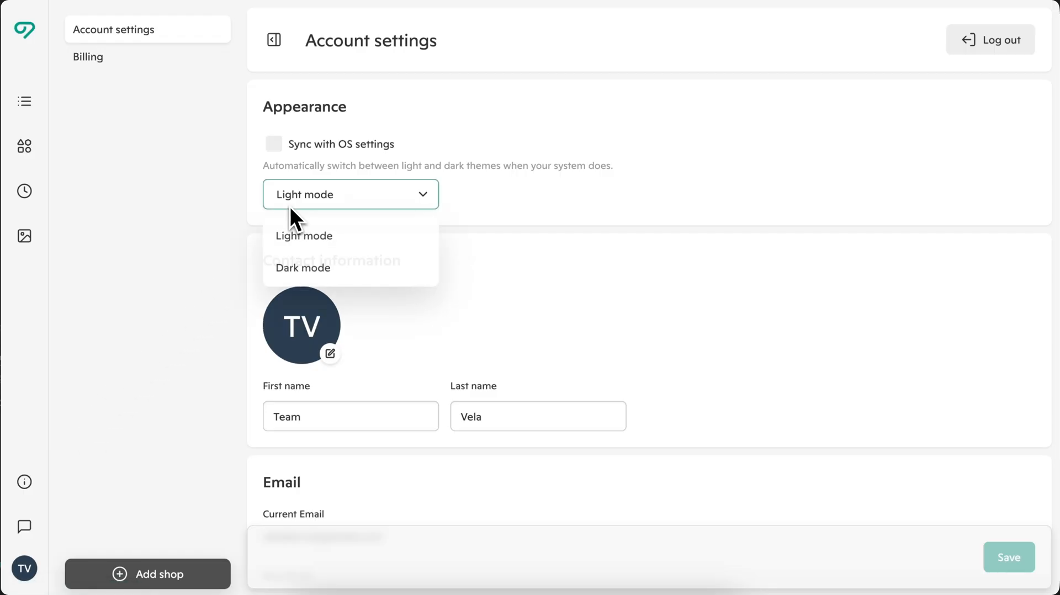